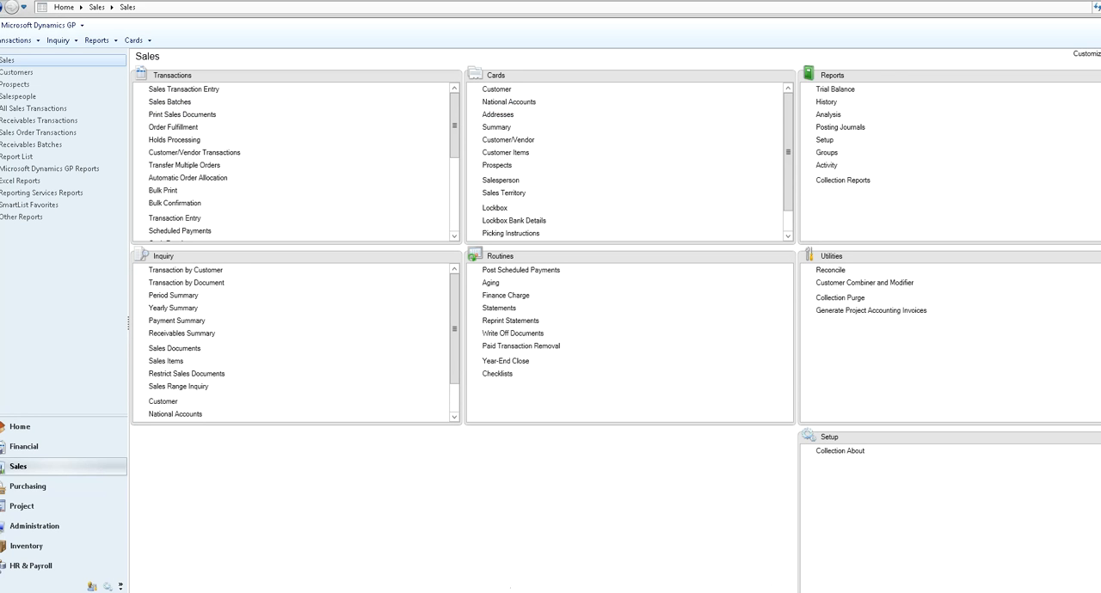
mouse_move(152, 269)
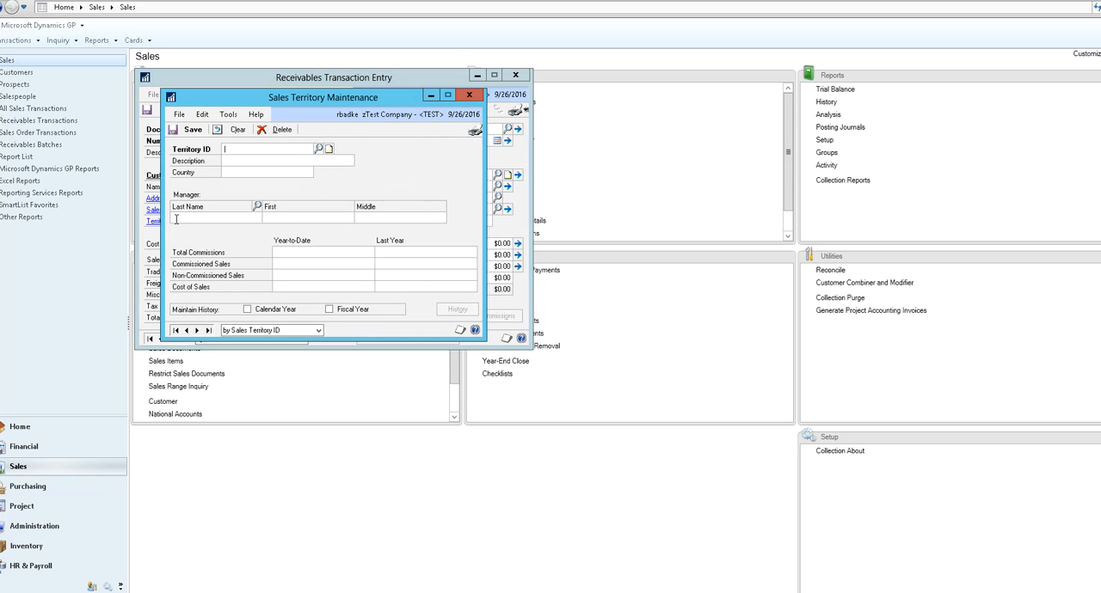
Dismiss the stray Sales Territory Maintenance window and pull up the Document Type choices.
click(470, 95)
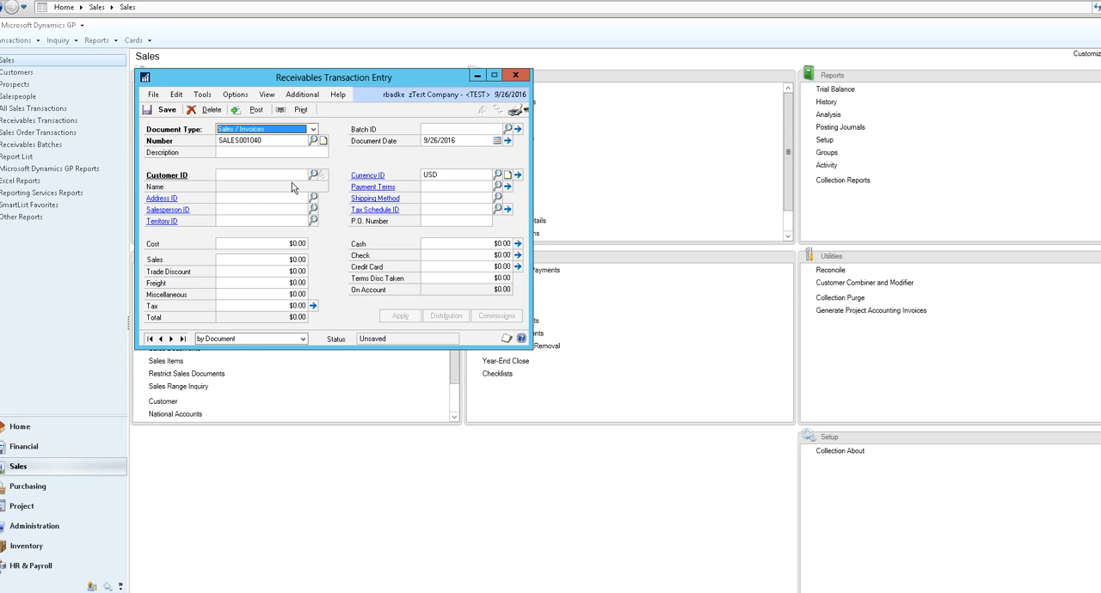
click(313, 129)
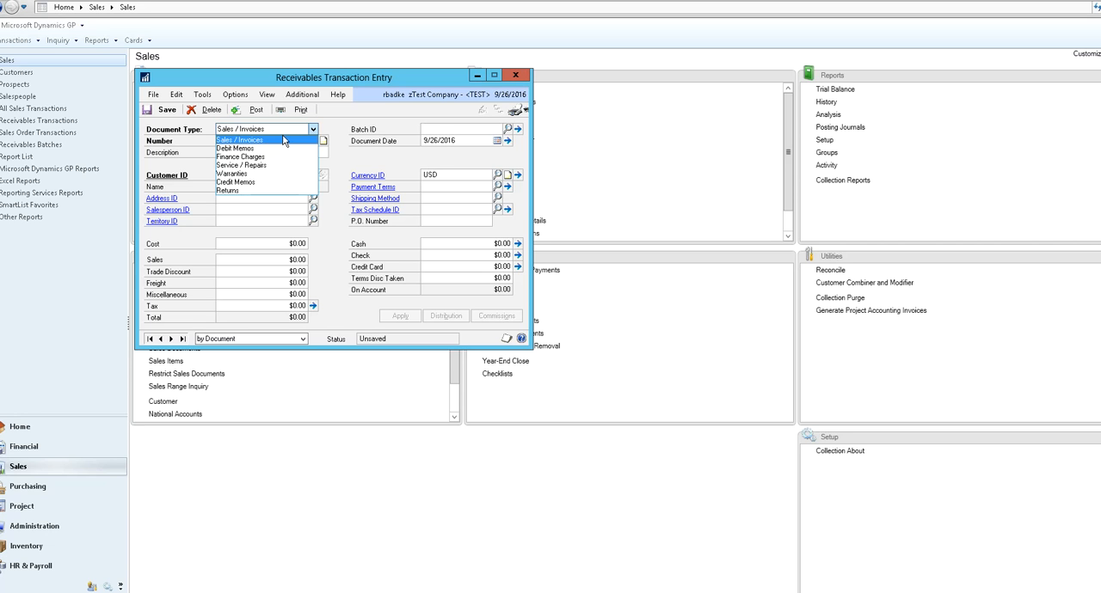
Keep Sales / Invoices as the type and describe the document as 'invoice'.
click(243, 140)
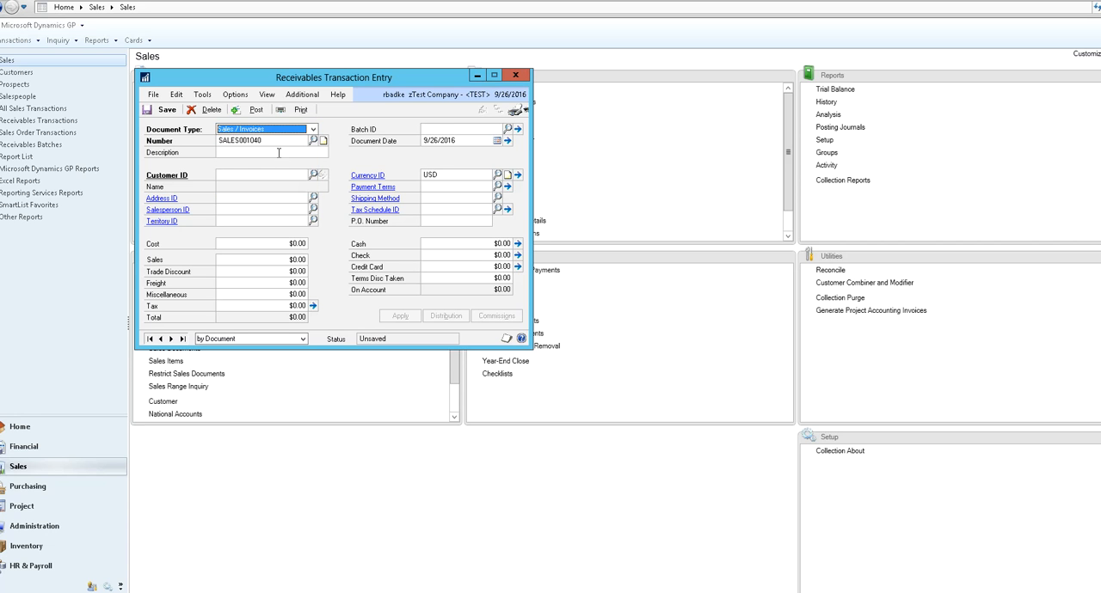
click(266, 151)
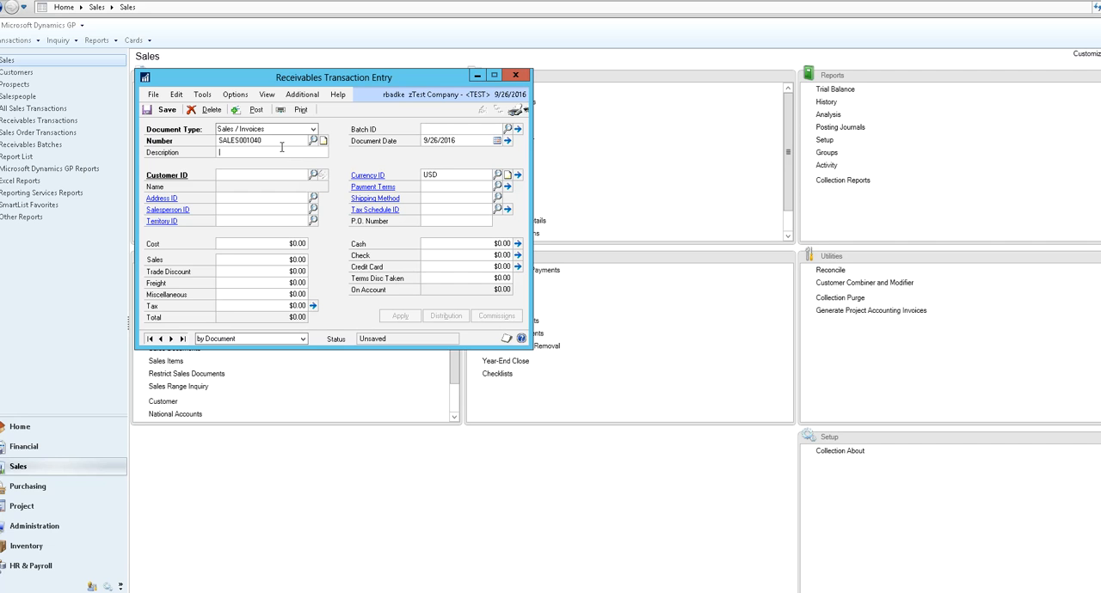
text(invoice)
click(466, 129)
text(REB09252016)
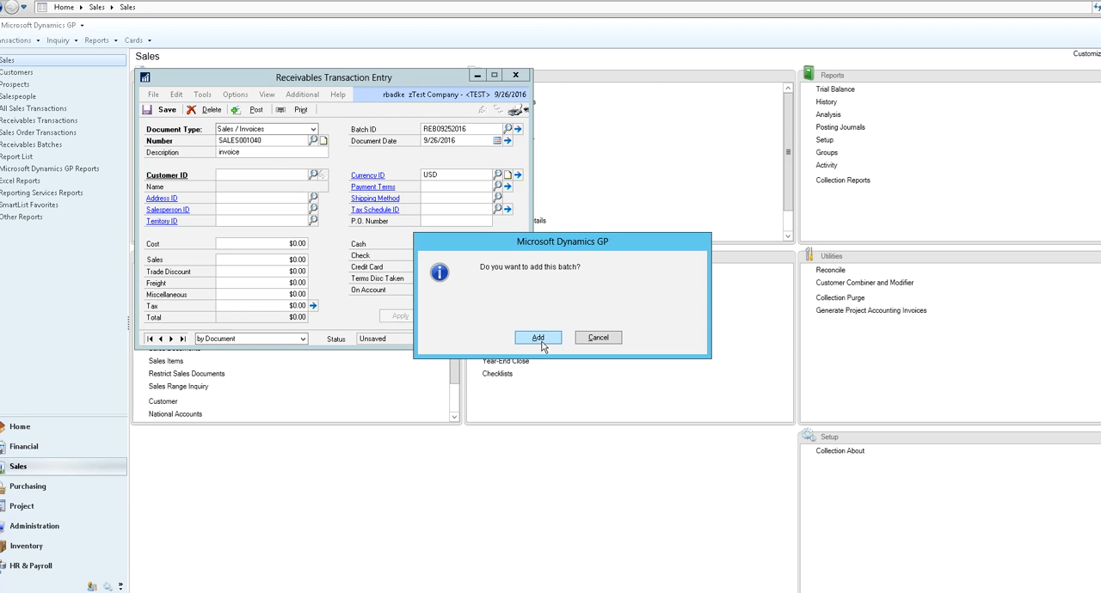
Add batch RE09252016, save it in Receivables Batch Entry and return to the invoice.
click(536, 337)
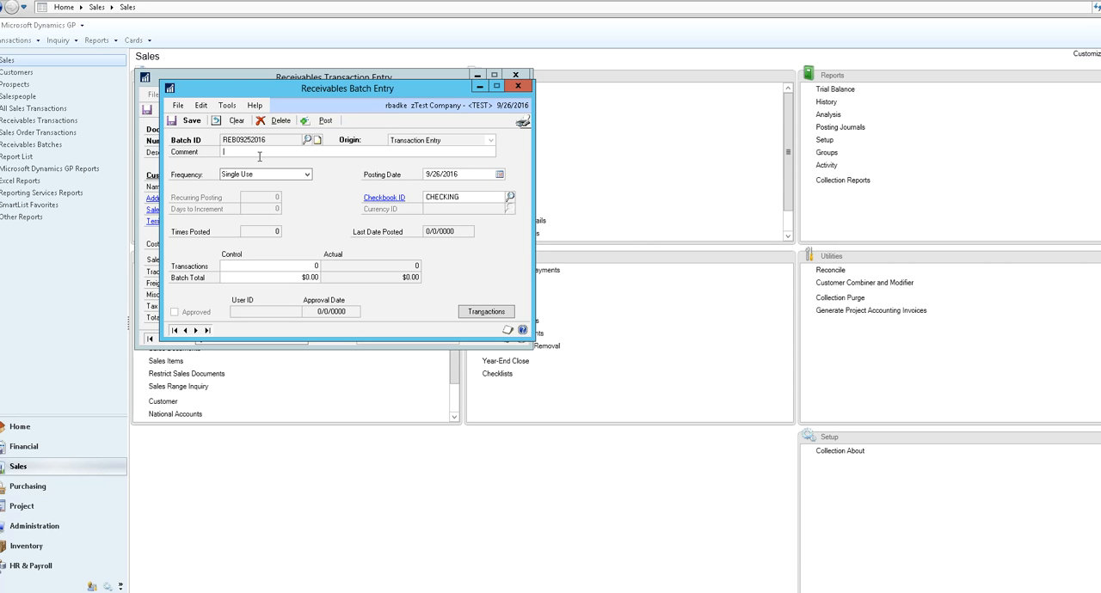
mouse_move(406, 181)
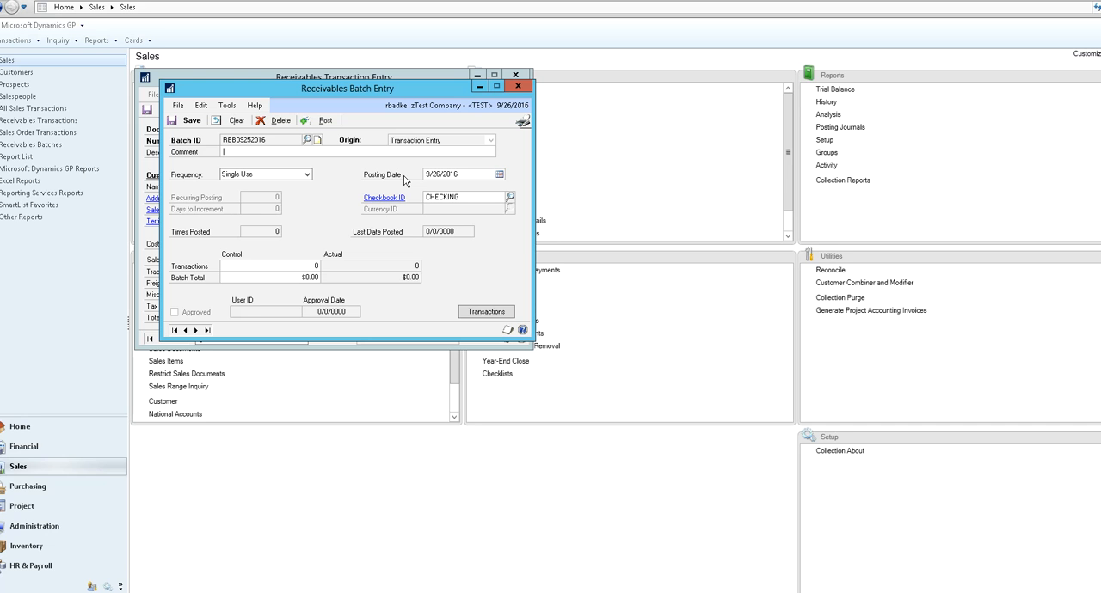
mouse_move(393, 213)
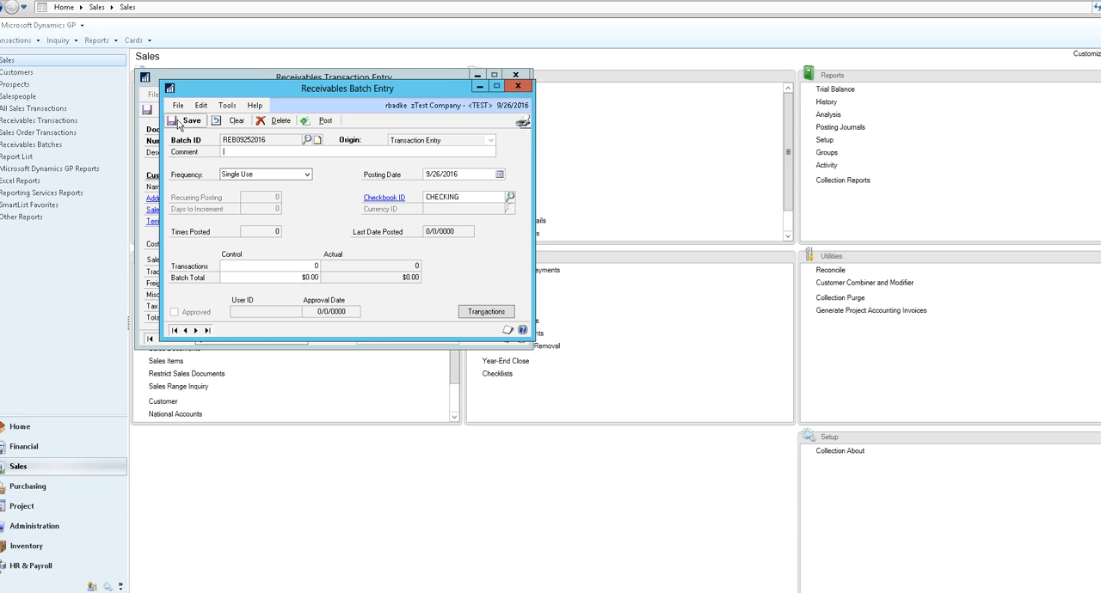
click(485, 313)
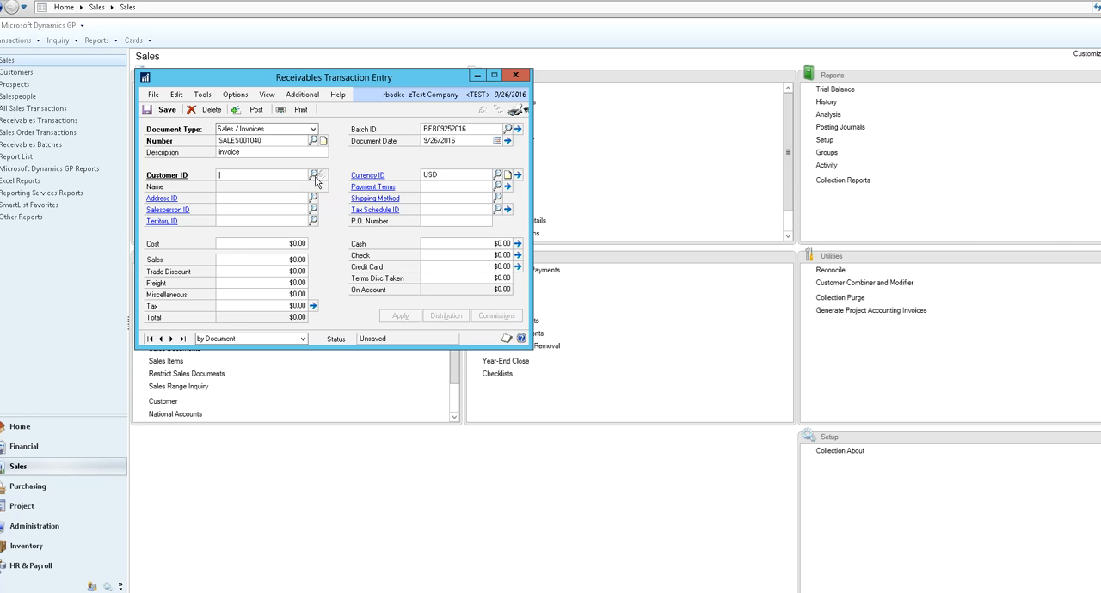
Enter customer ID AVT001 so Alta Vista Technology's address, terms, shipping and tax defaults fill in.
text(AVTI)
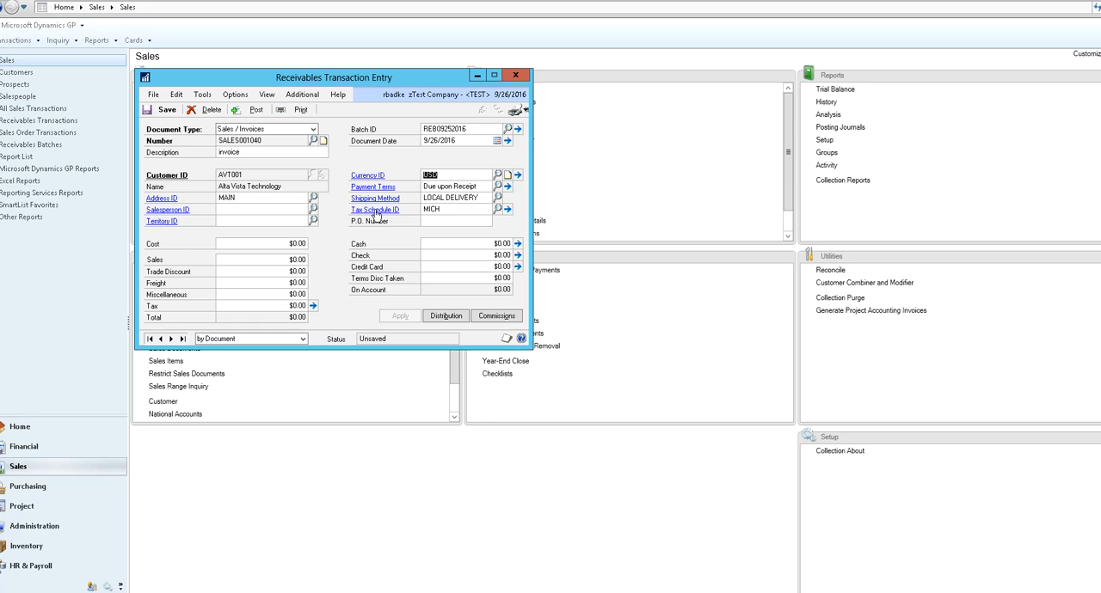
click(451, 185)
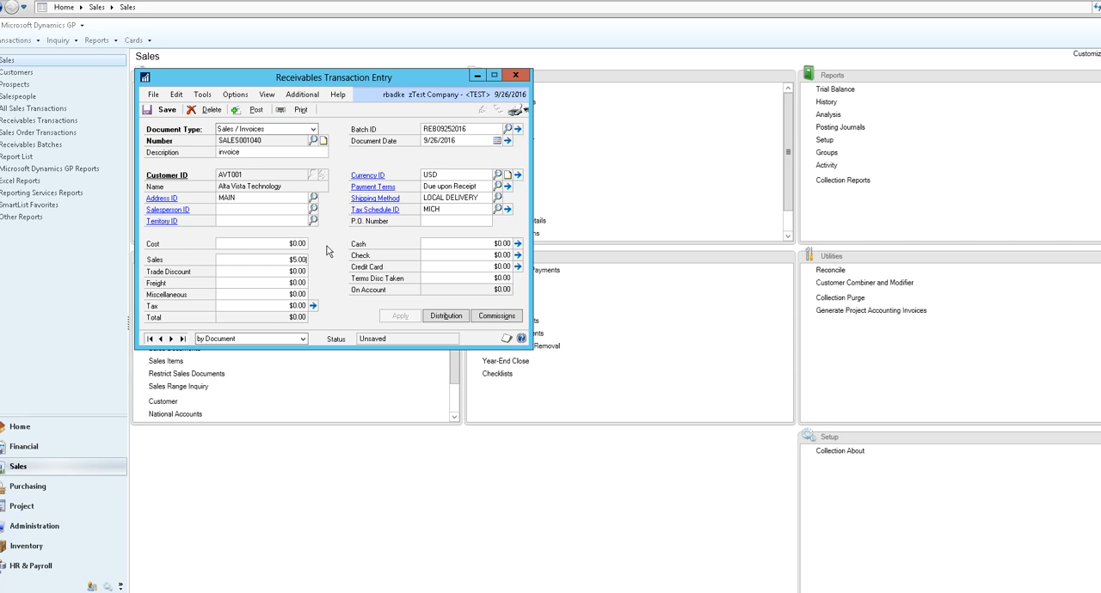
Enter 500.00 sales and 30.00 tax for a $530.00 invoice total.
text(500.00)
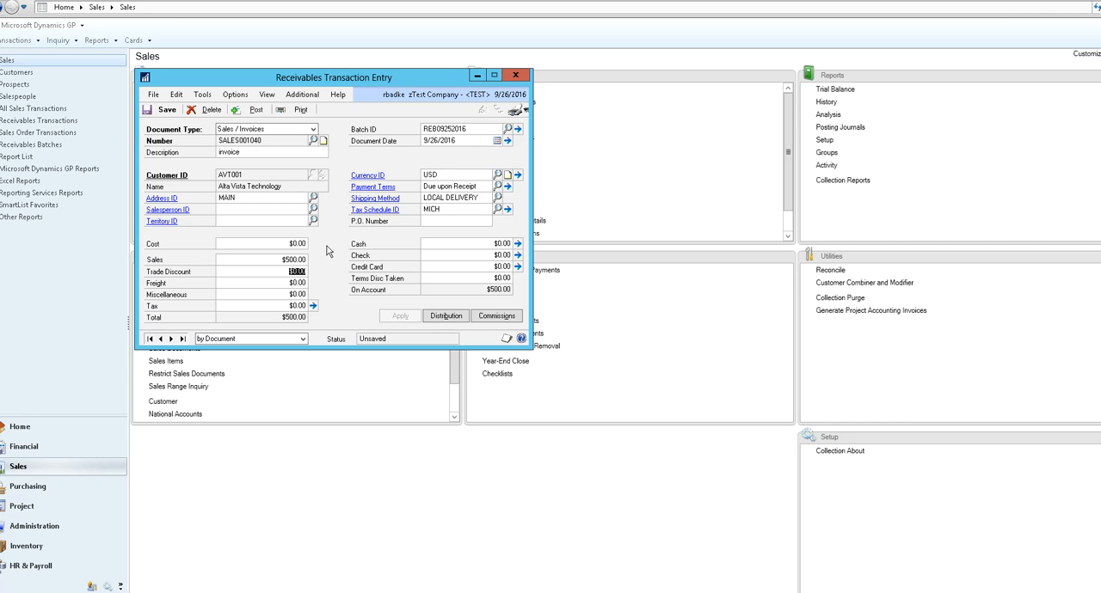
click(276, 294)
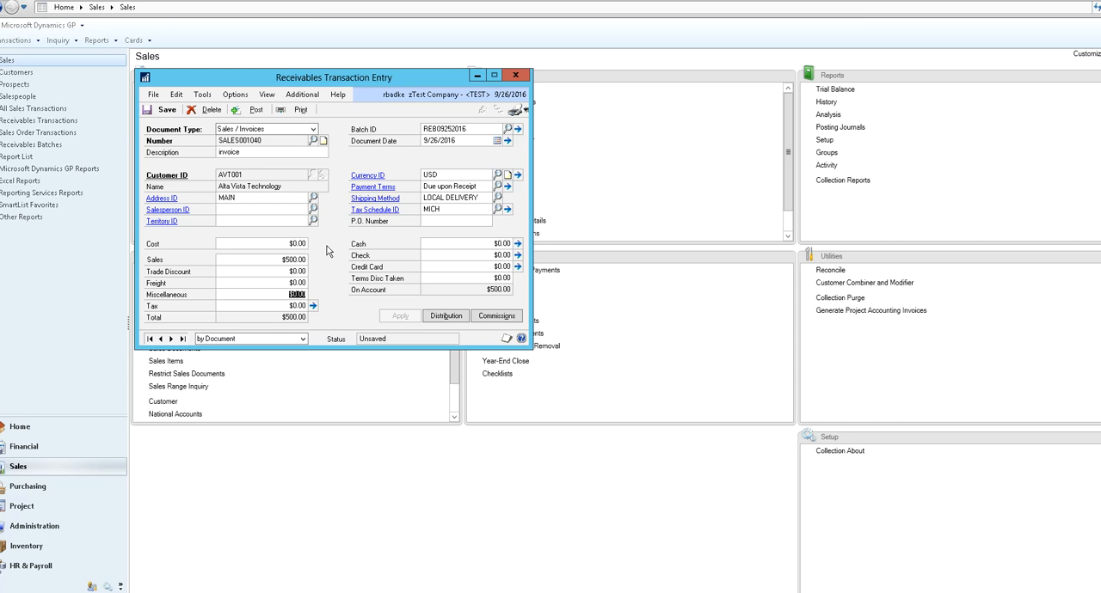
text(30.00)
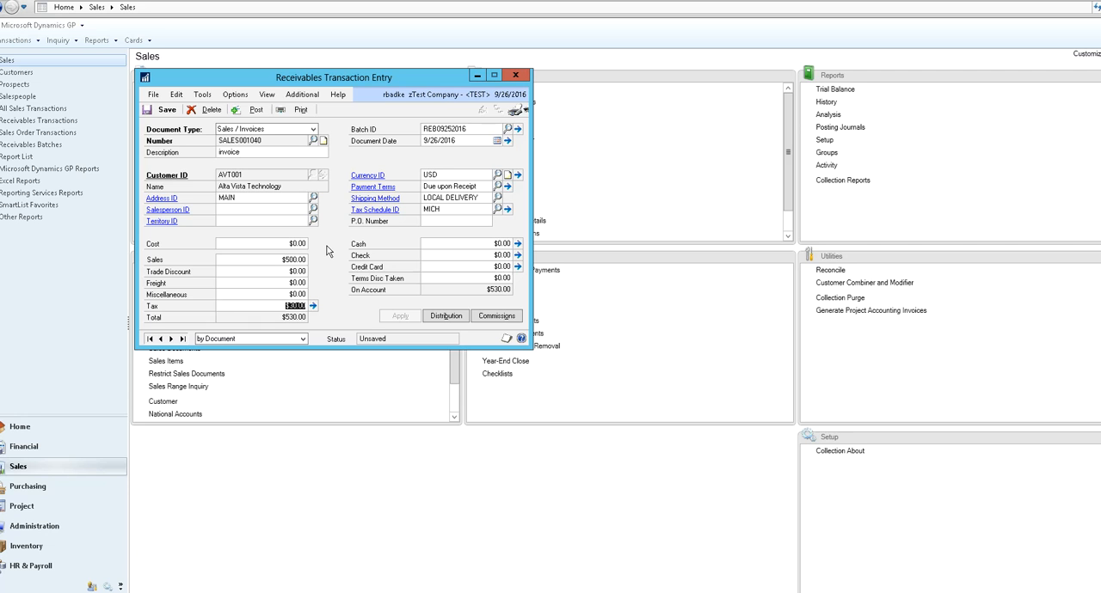
mouse_move(358, 260)
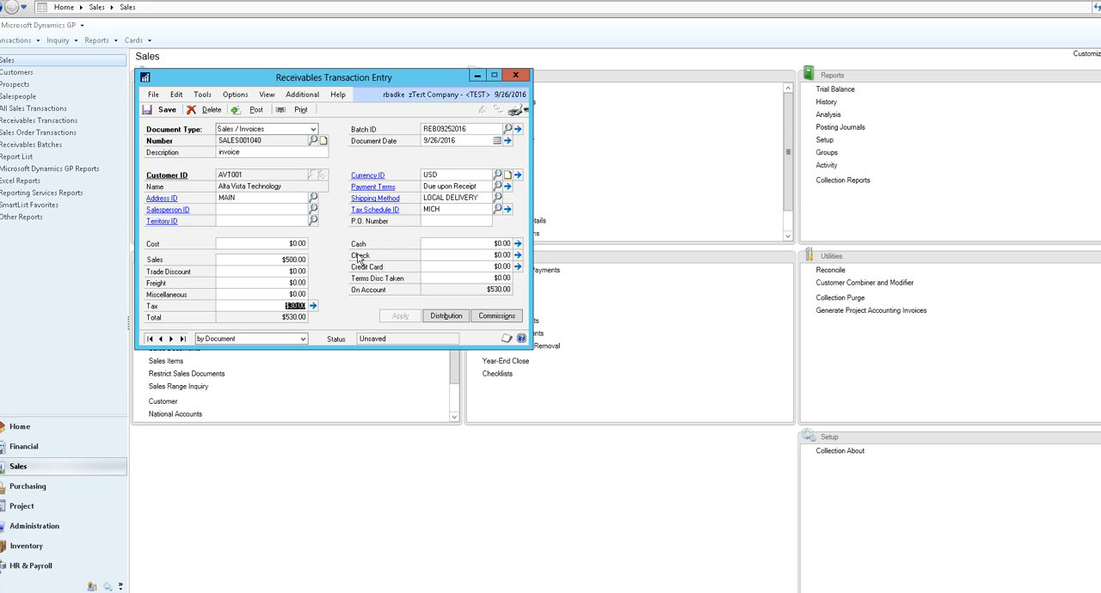
mouse_move(318, 308)
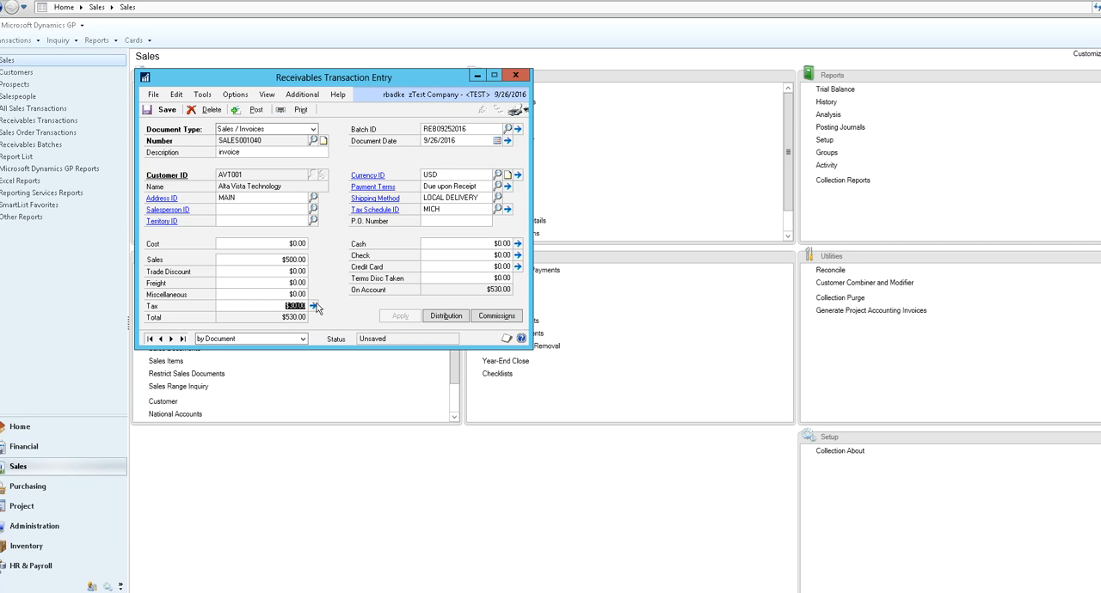
mouse_move(327, 317)
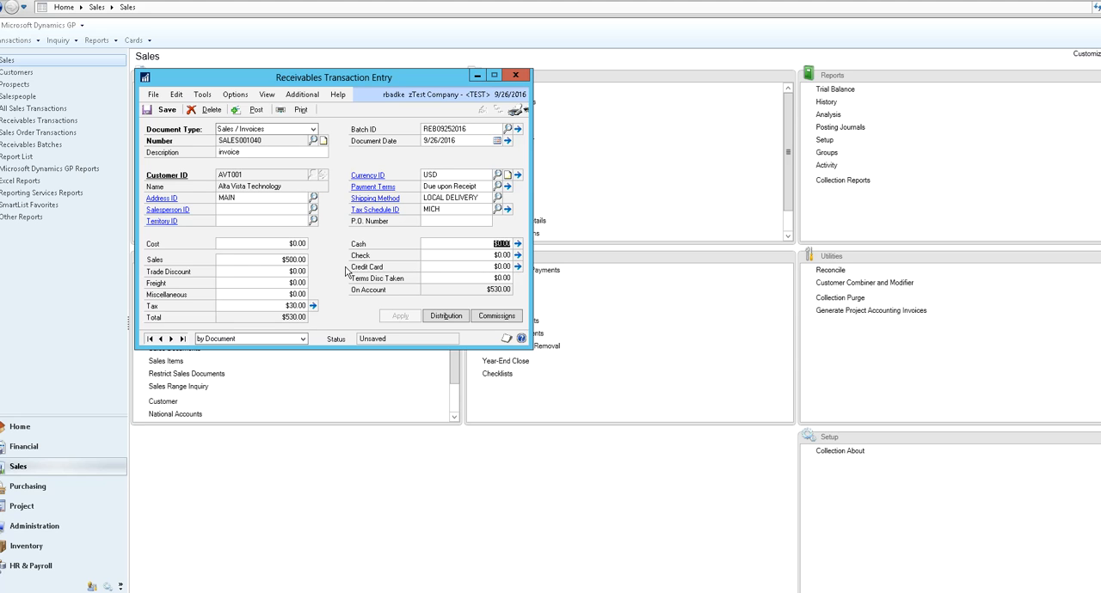
mouse_move(365, 320)
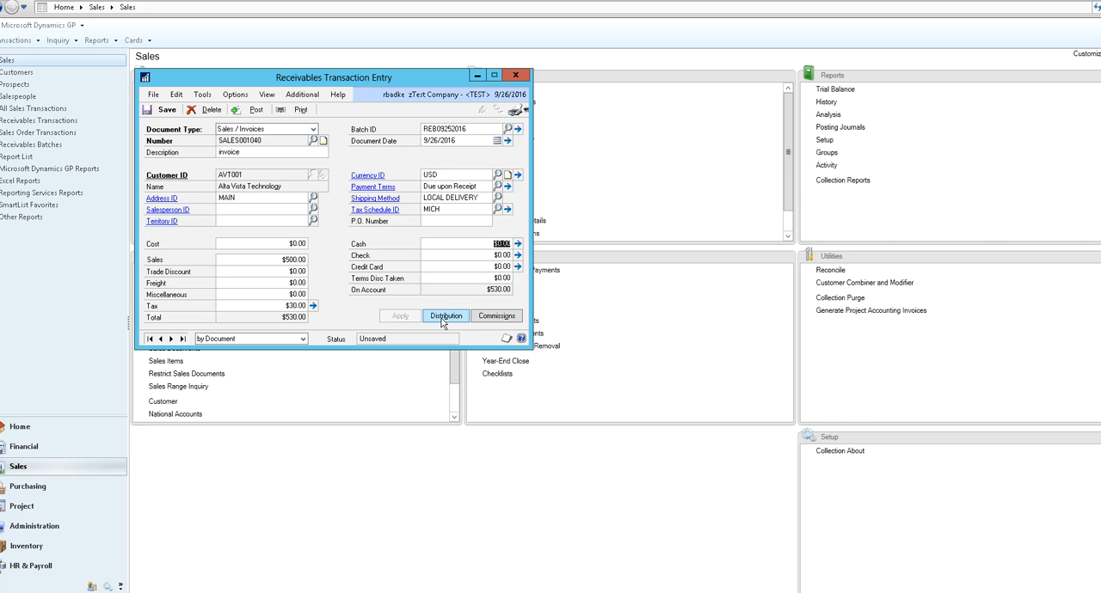
click(446, 316)
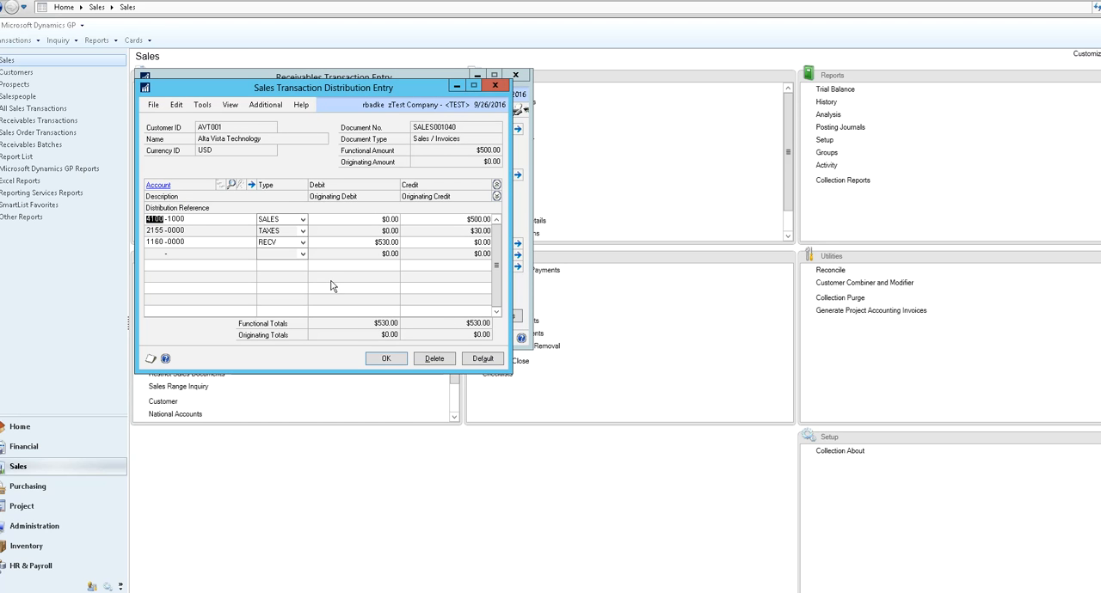
mouse_move(191, 231)
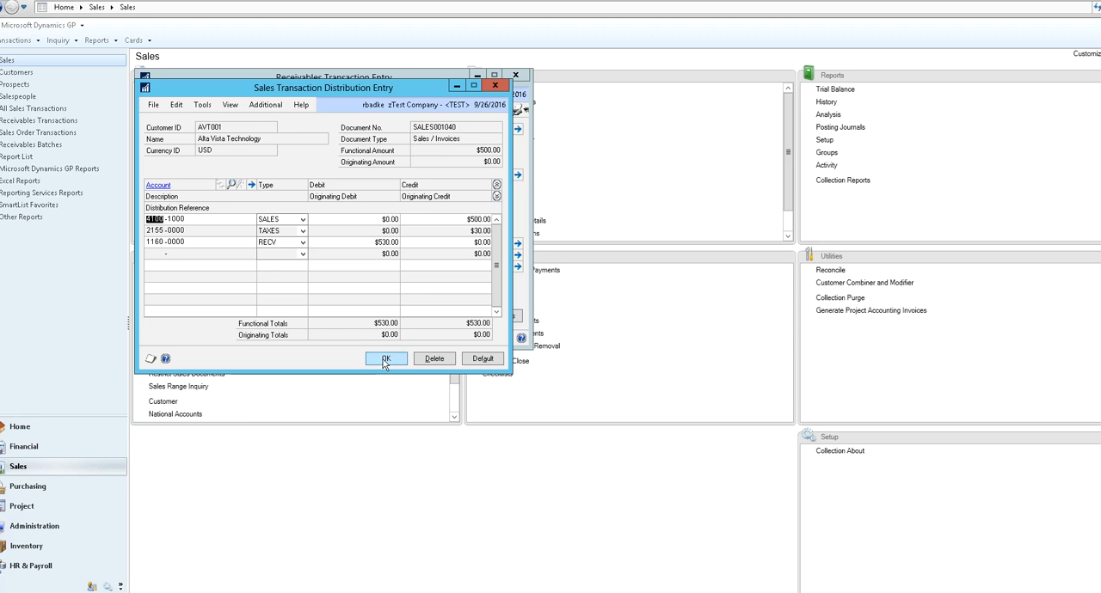
click(385, 358)
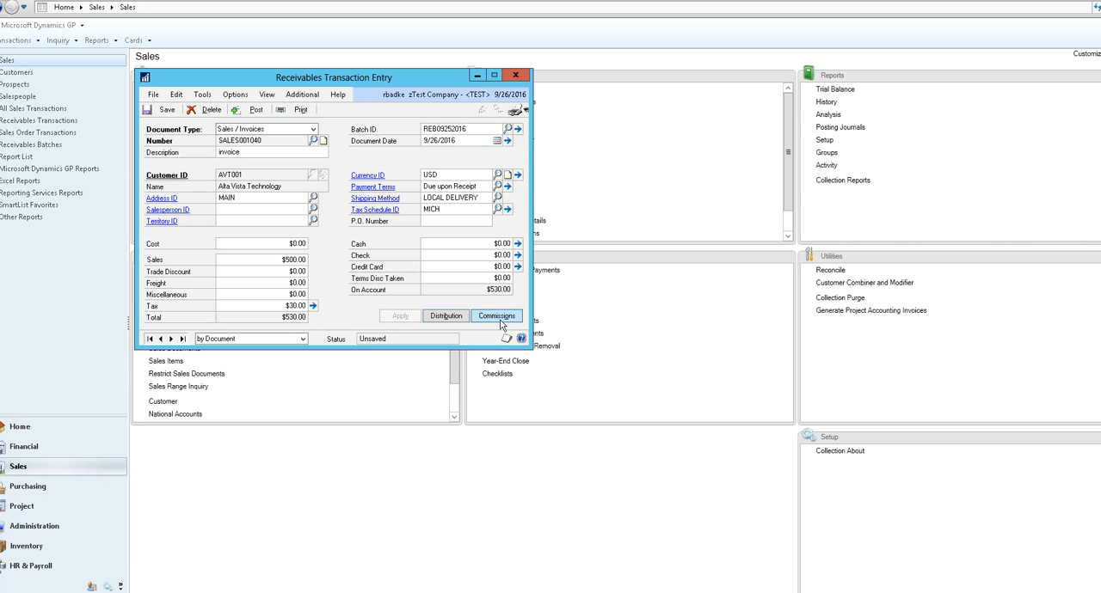
click(496, 316)
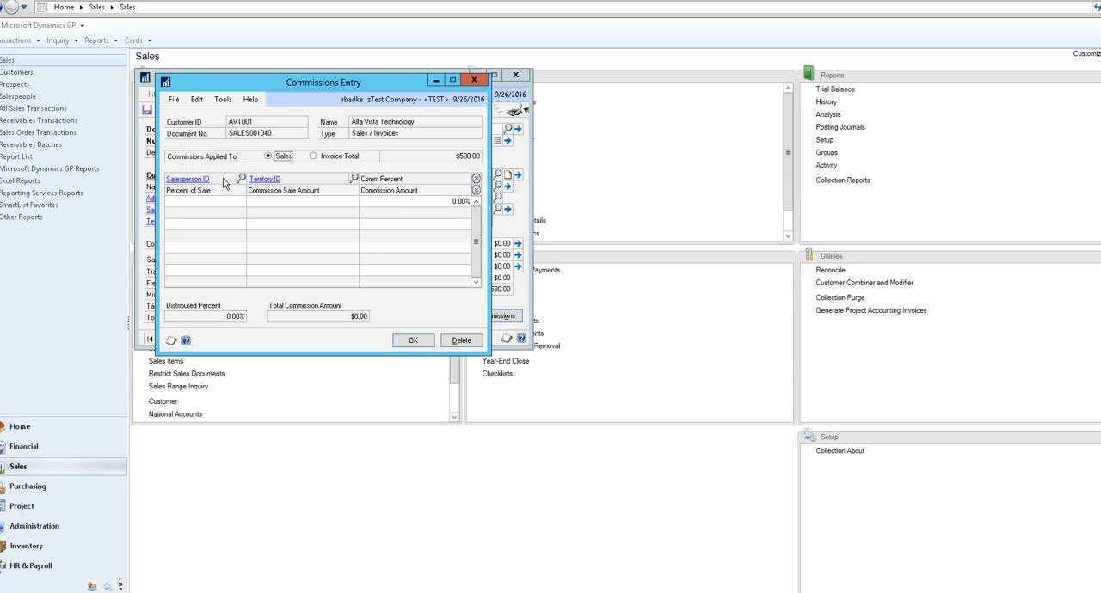
mouse_move(301, 202)
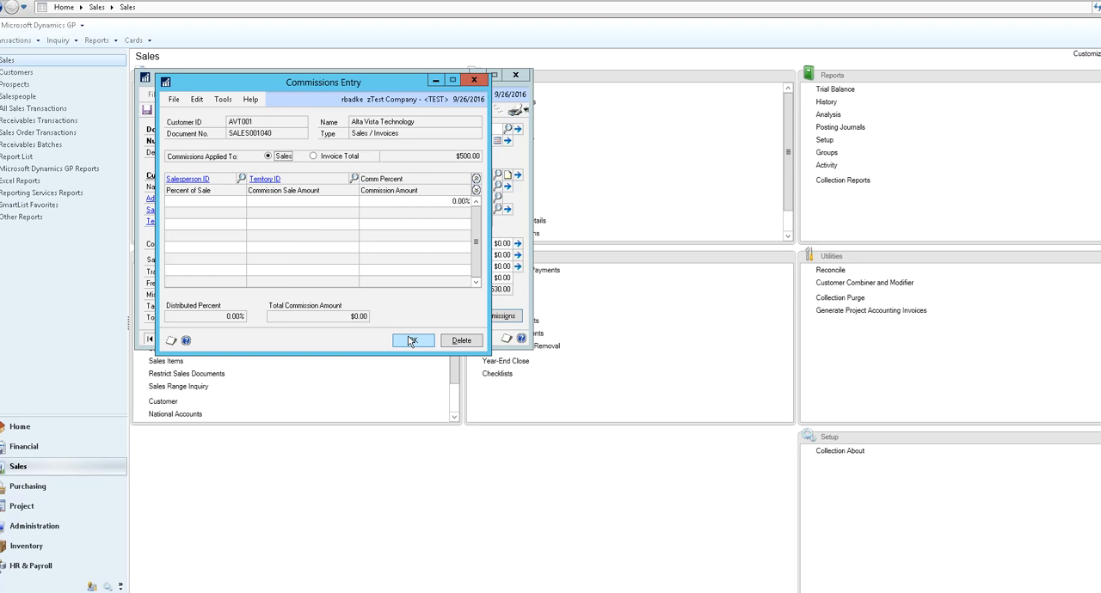
click(413, 340)
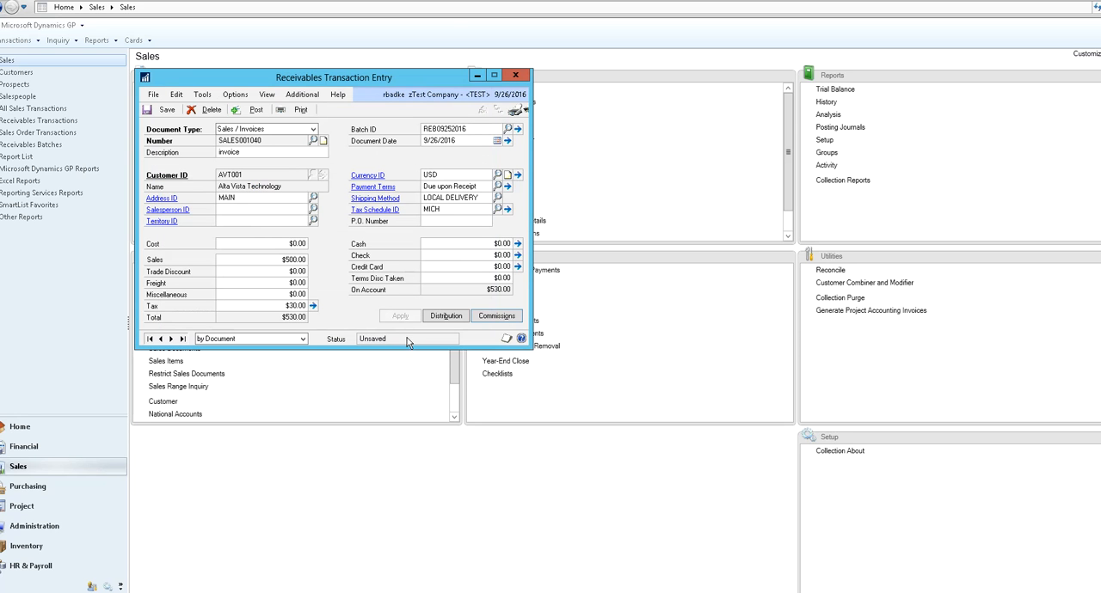
mouse_move(359, 330)
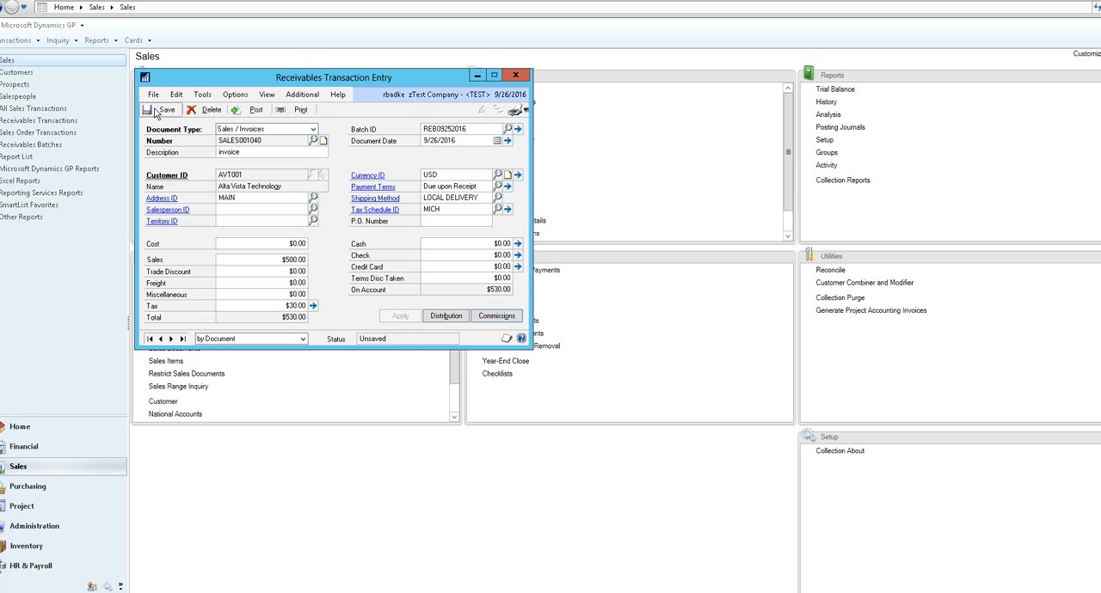
Save the completed $530.00 invoice into batch RE09252016.
click(167, 110)
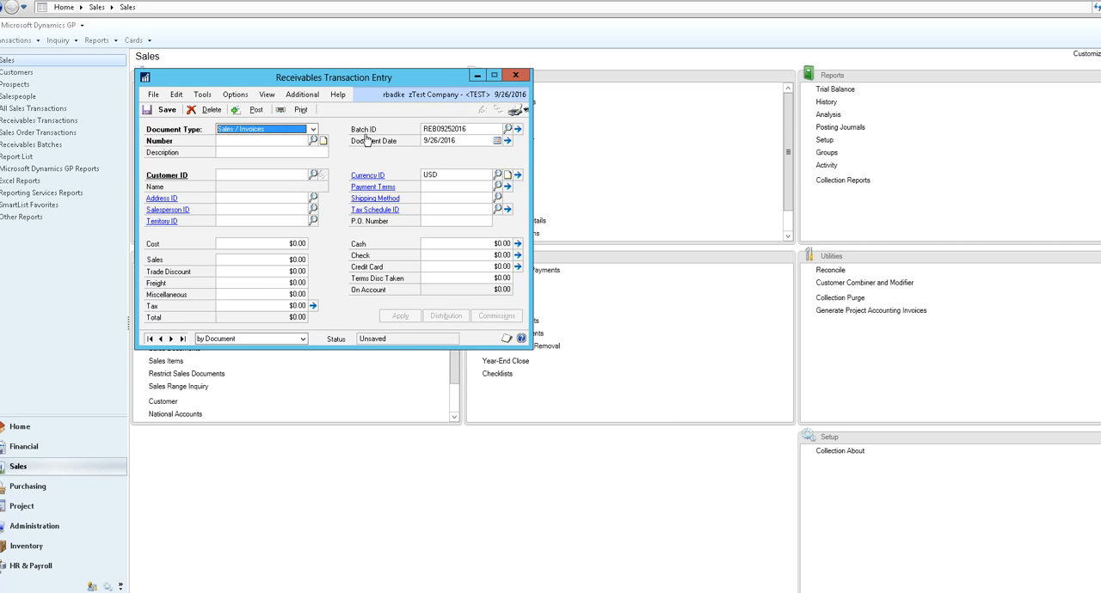
mouse_move(359, 121)
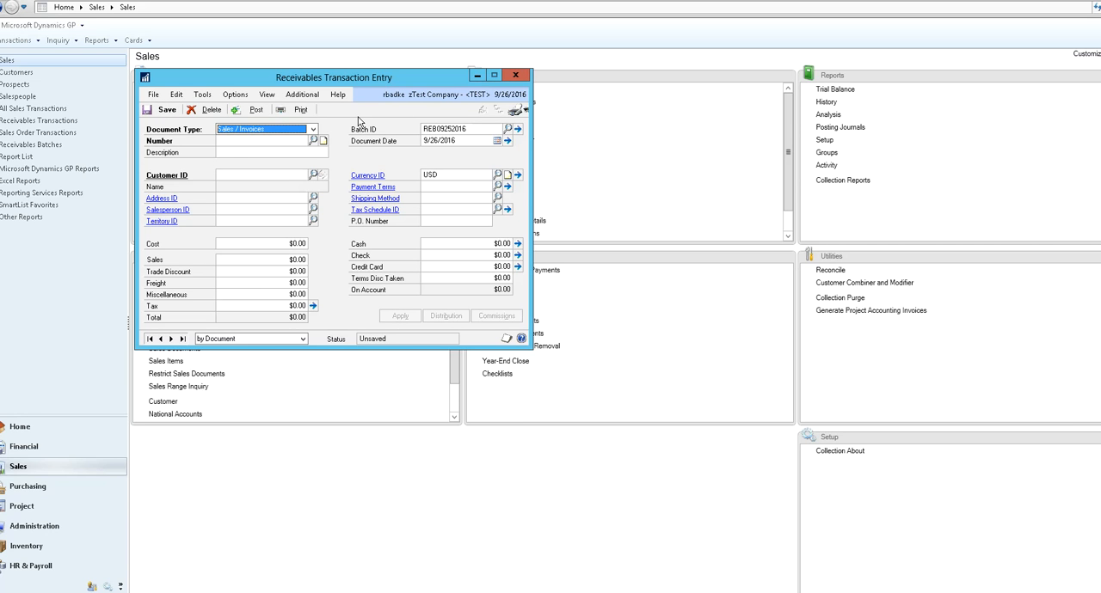